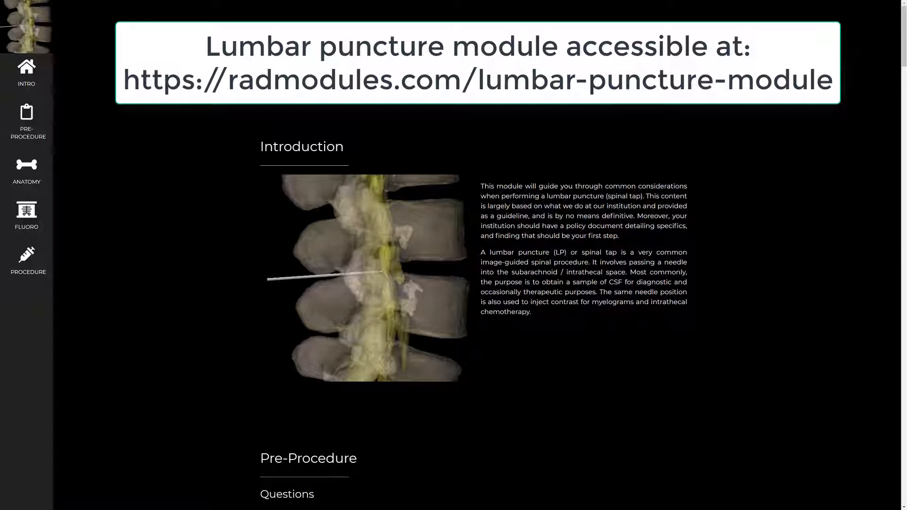
mouse_move(231, 113)
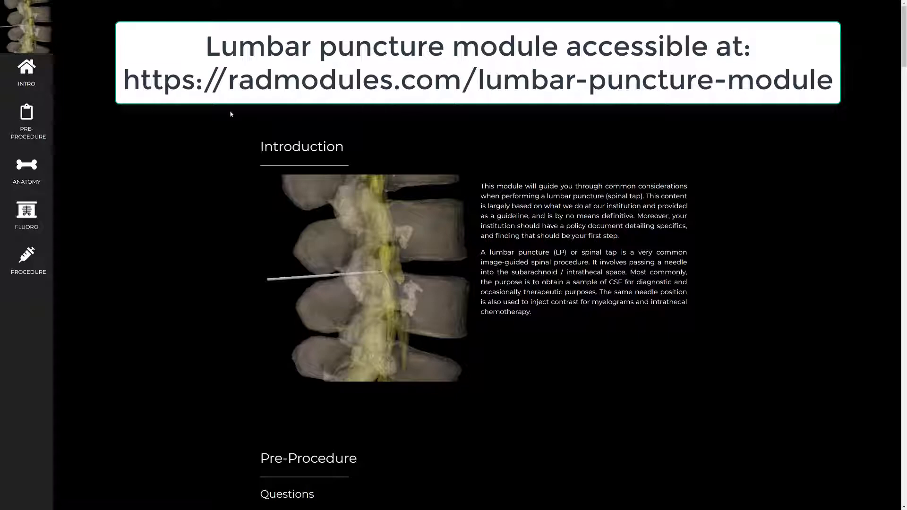
- Go to Anatomy and scroll to the Bones section's 3D lumbar spine model
left_click(26, 169)
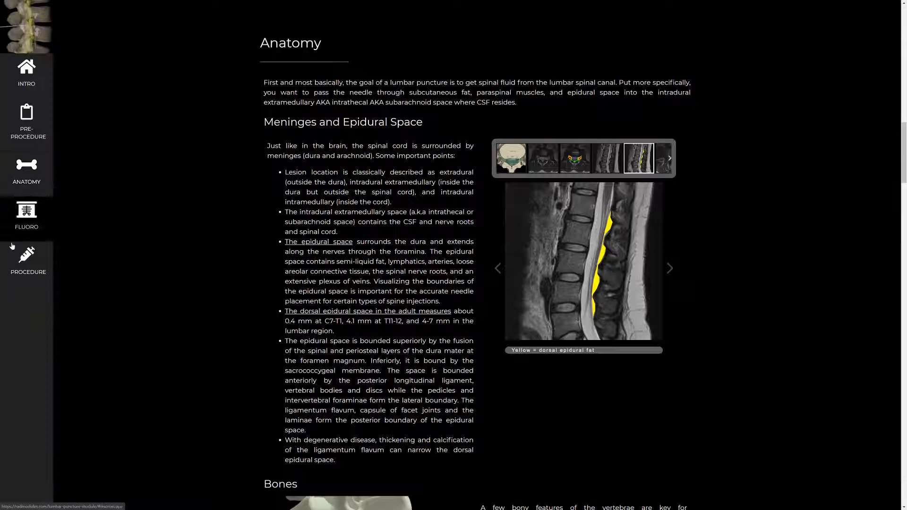
scroll("down", 3)
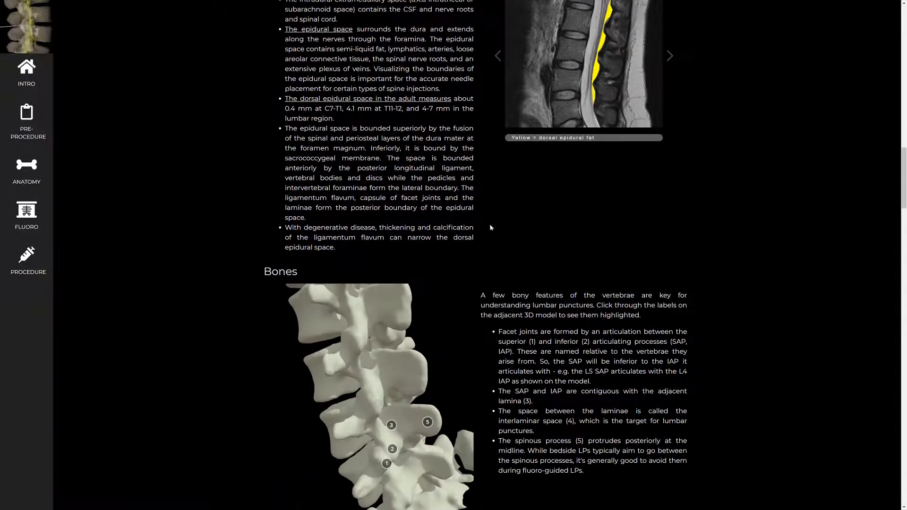
scroll("down", 3)
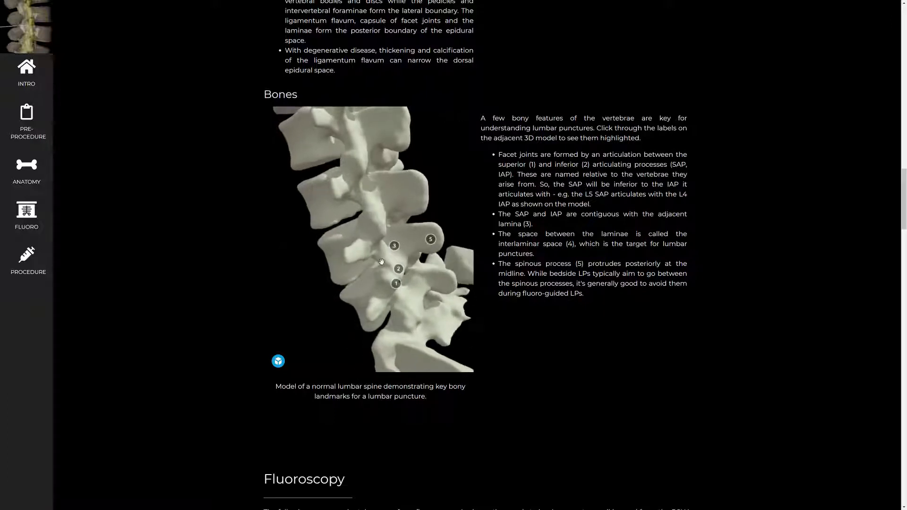
- Orbit the normal lumbar spine model to a posterior view showing all five landmarks, including the interlaminar space
left_click_drag(381, 260, 354, 257)
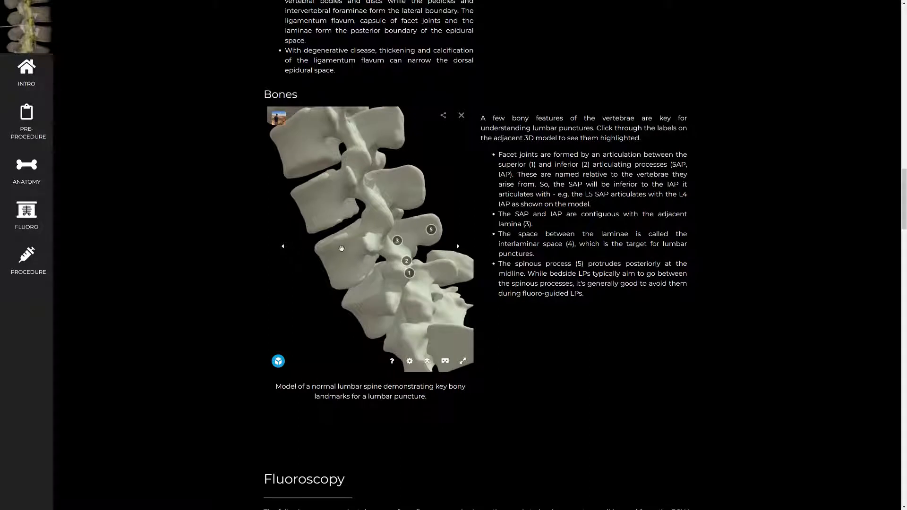
left_click_drag(341, 249, 414, 236)
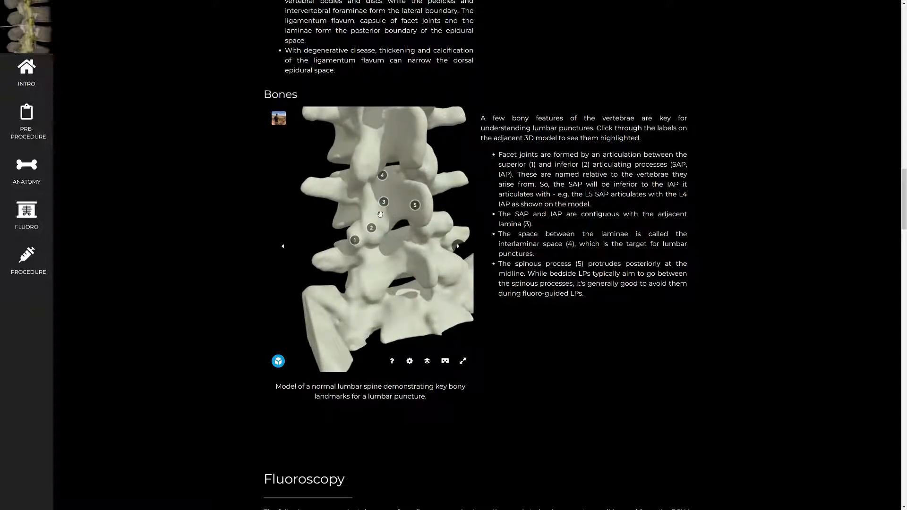
left_click(383, 201)
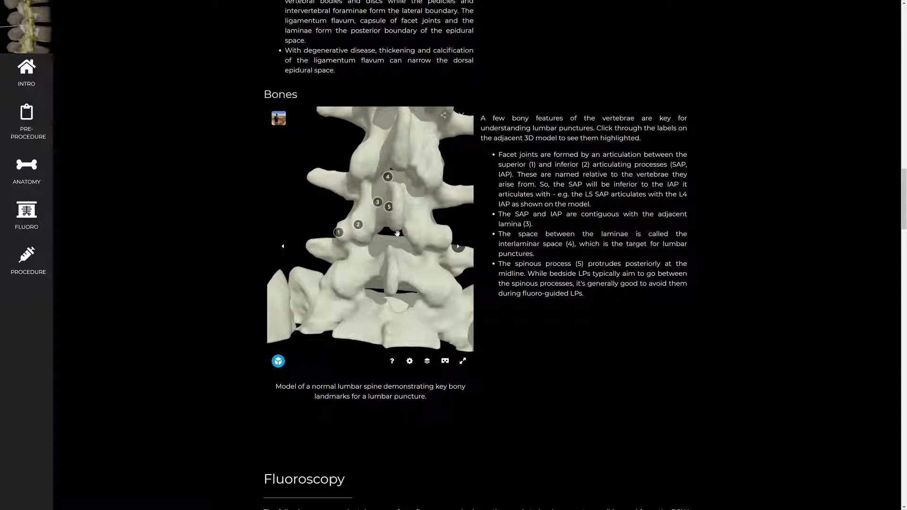
mouse_move(395, 225)
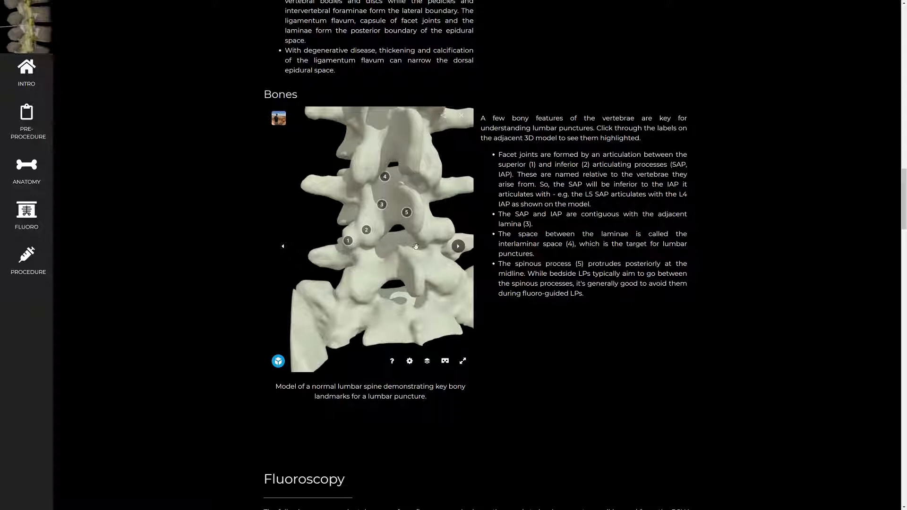
left_click(407, 212)
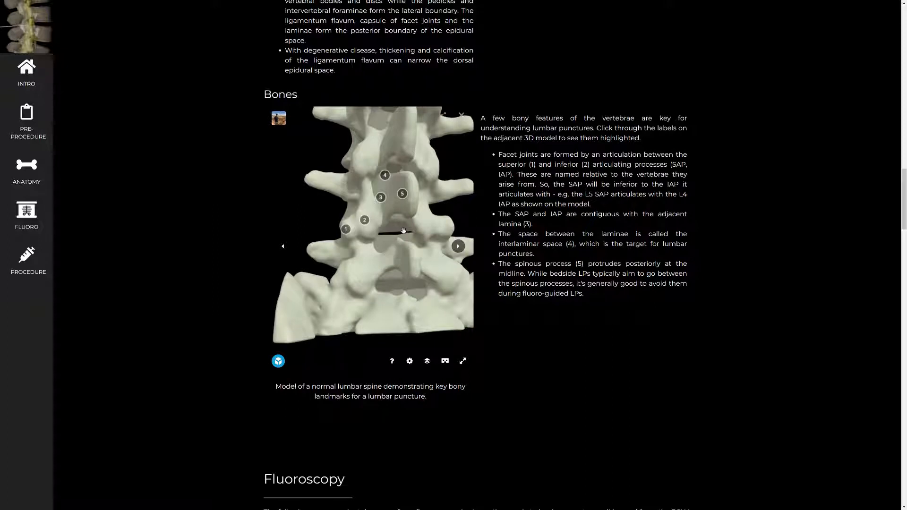
- Tilt and turn the spine model to an oblique posterior view of laminae and spinous processes
left_click_drag(403, 230, 387, 266)
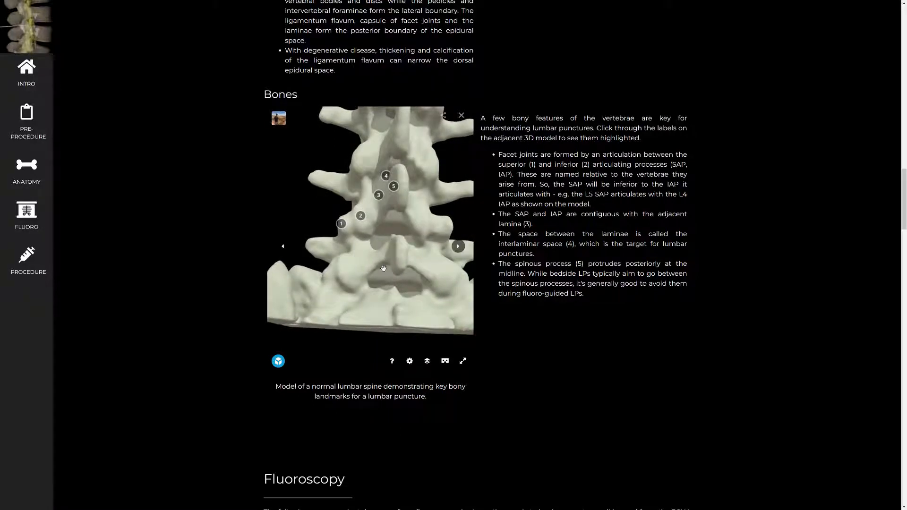
left_click_drag(383, 268, 397, 266)
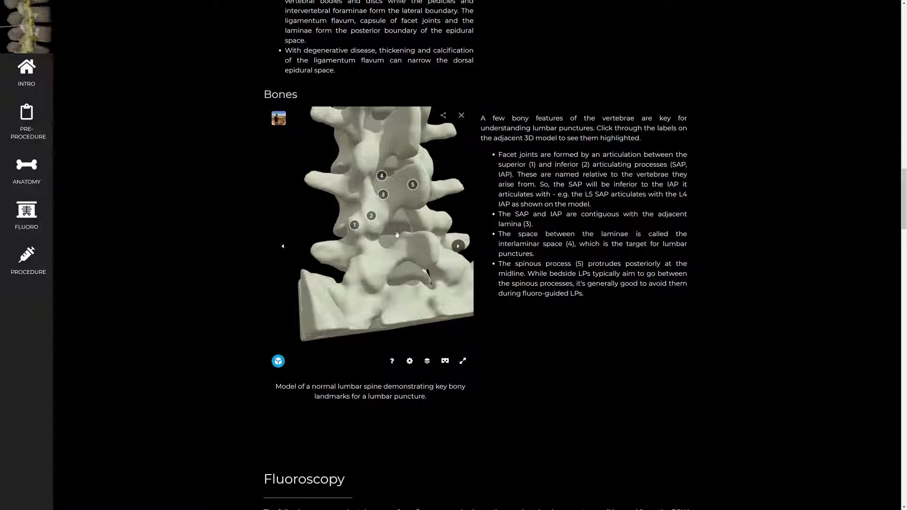
mouse_move(396, 230)
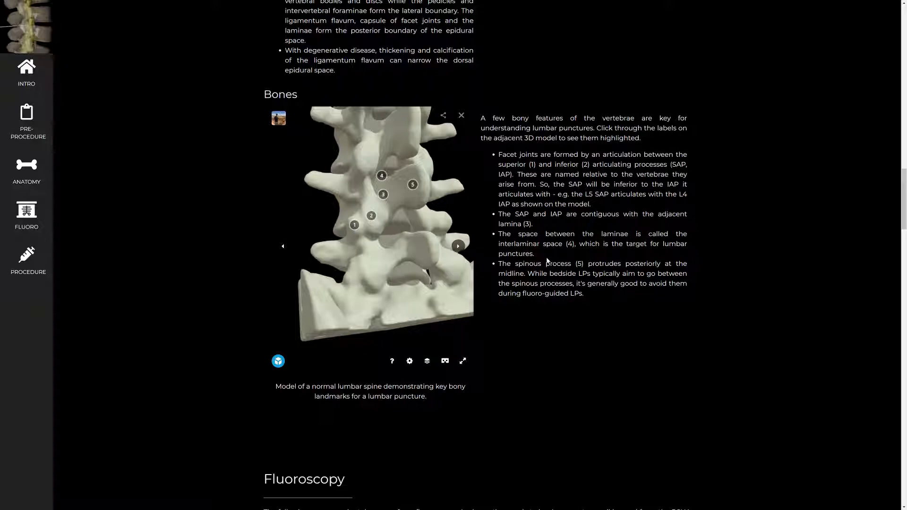
- Scroll to Procedure > Level Selection and highlight 'L2-3 and L3-4 are your best options'
scroll("down", 3)
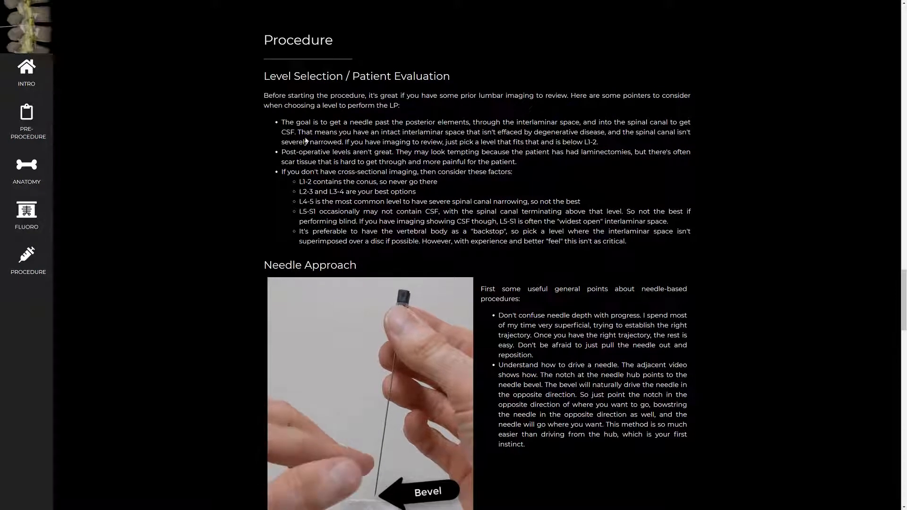
left_click_drag(296, 181, 667, 222)
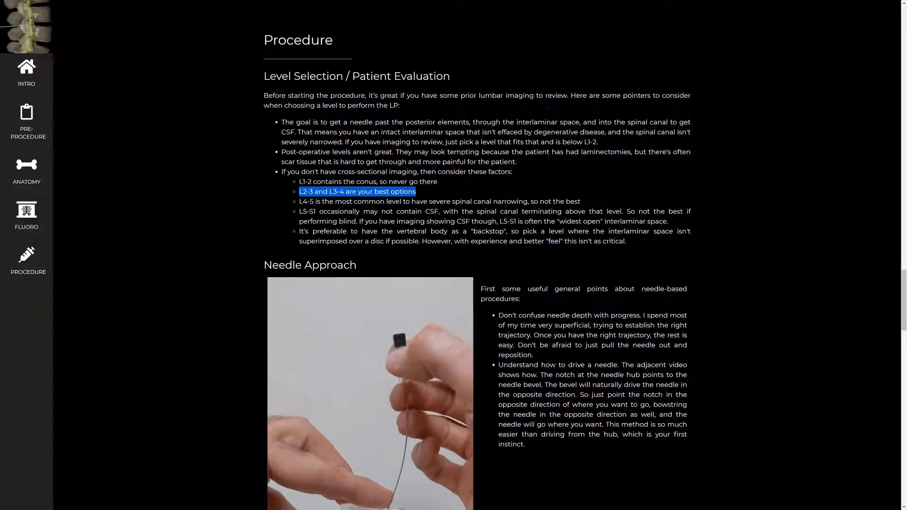
- Scroll down to the Needle Approach section and its needle-driving video
scroll("down", 3)
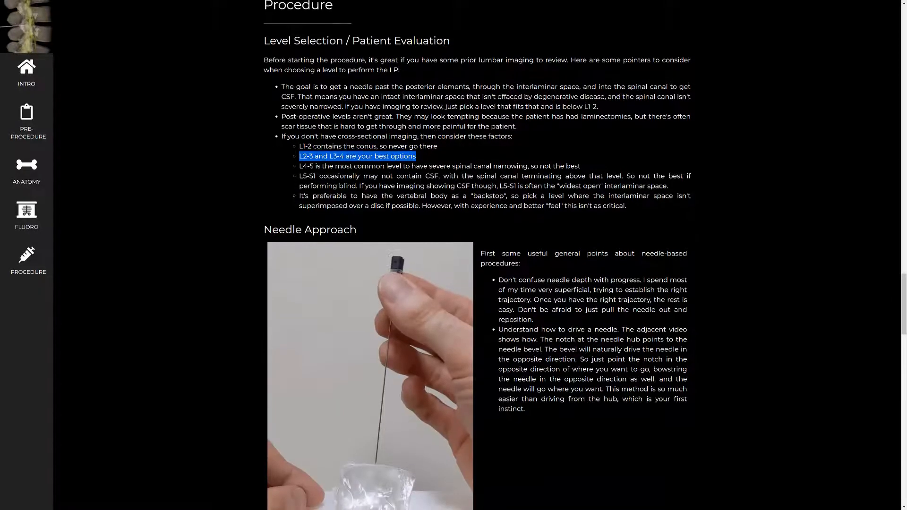
scroll("down", 3)
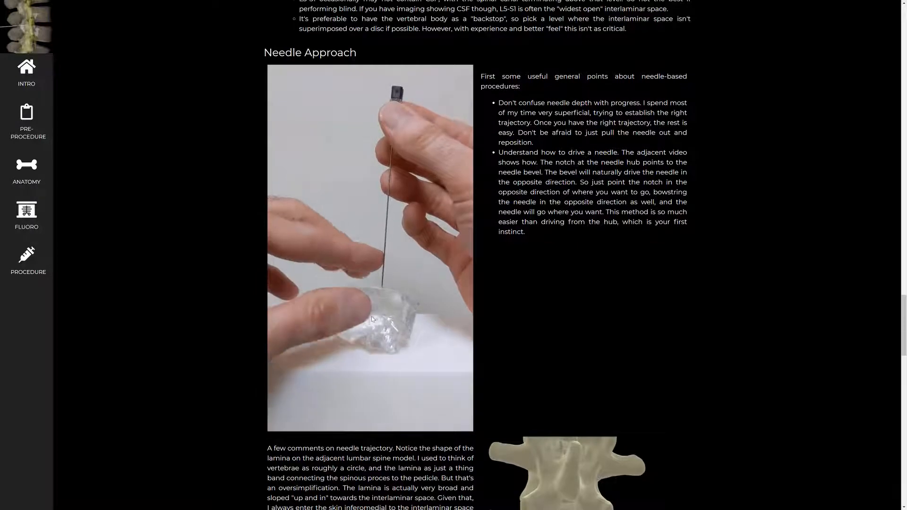
- Rotate the trajectory spine model to show the needle path, and highlight the spinous-process avoidance advice
scroll("down", 3)
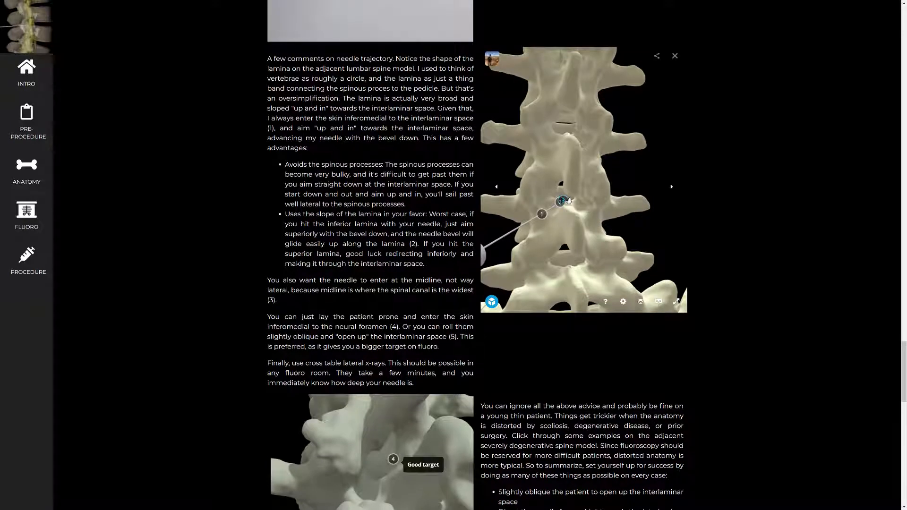
left_click_drag(564, 199, 556, 240)
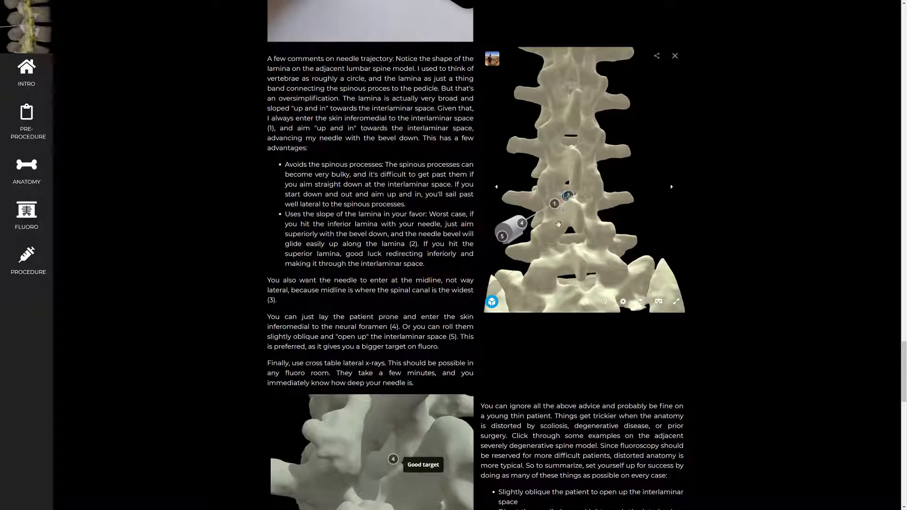
left_click_drag(567, 223, 550, 223)
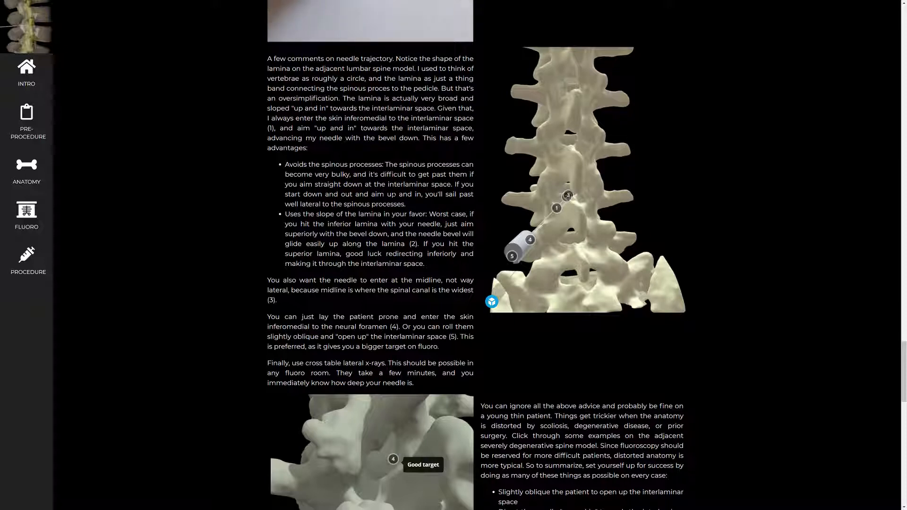
left_click_drag(311, 174, 406, 204)
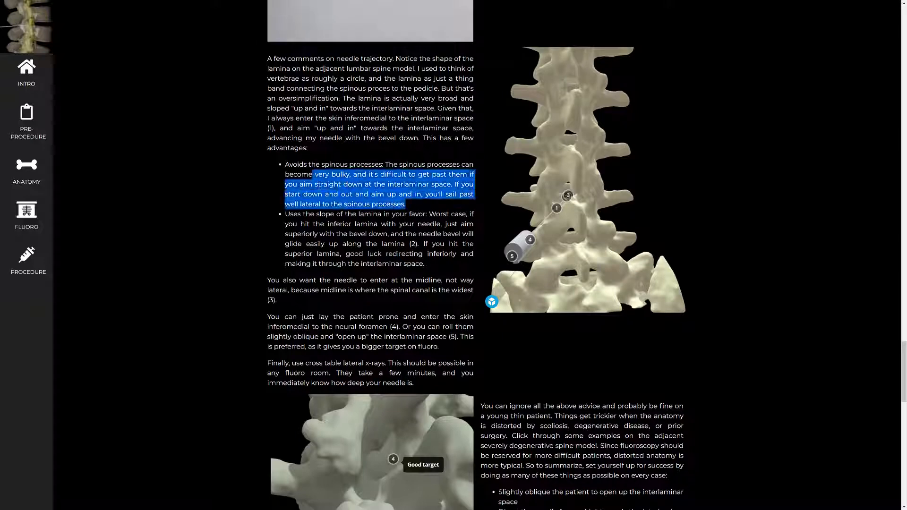
scroll("down", 3)
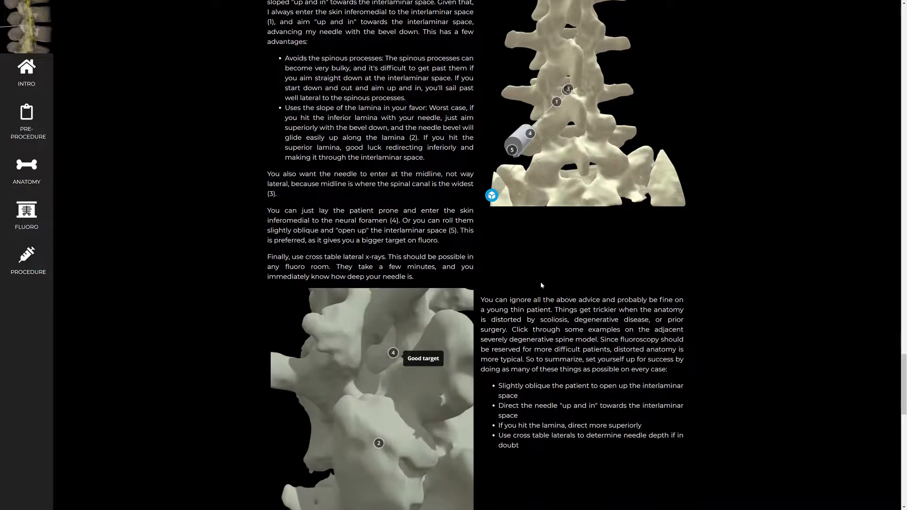
- Activate the severely degenerative spine model and rotate it to show markers 4 and 2
scroll("down", 3)
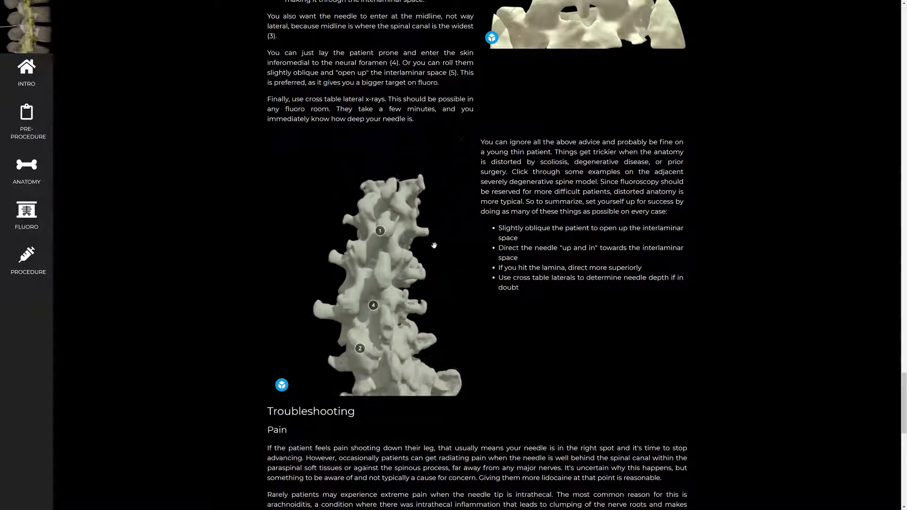
left_click_drag(434, 245, 405, 281)
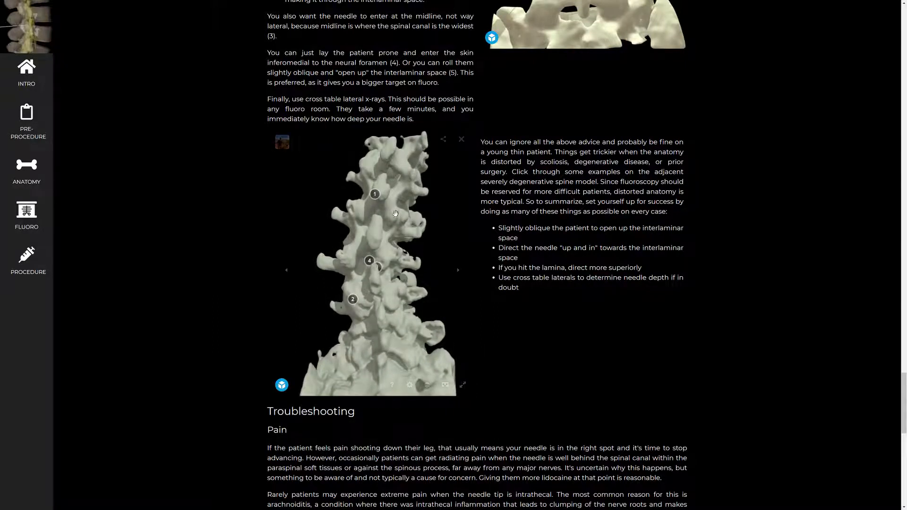
left_click(375, 195)
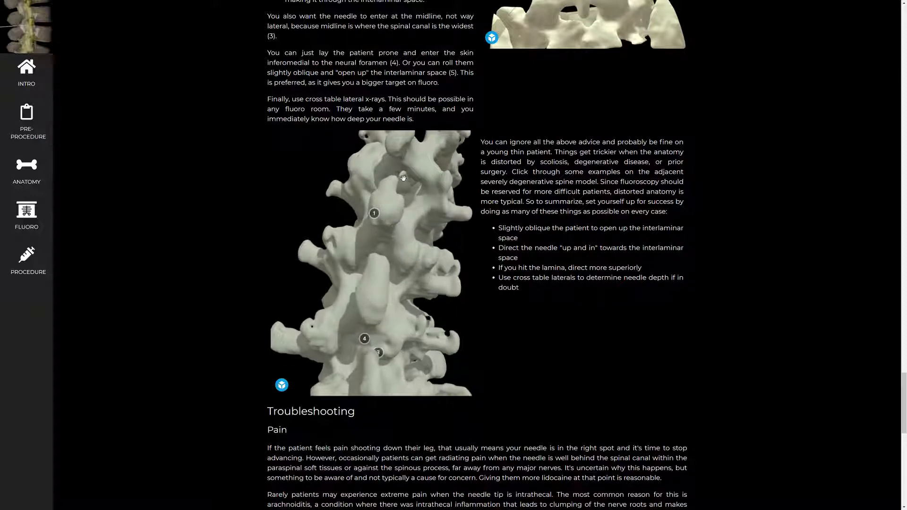
left_click_drag(403, 176, 412, 201)
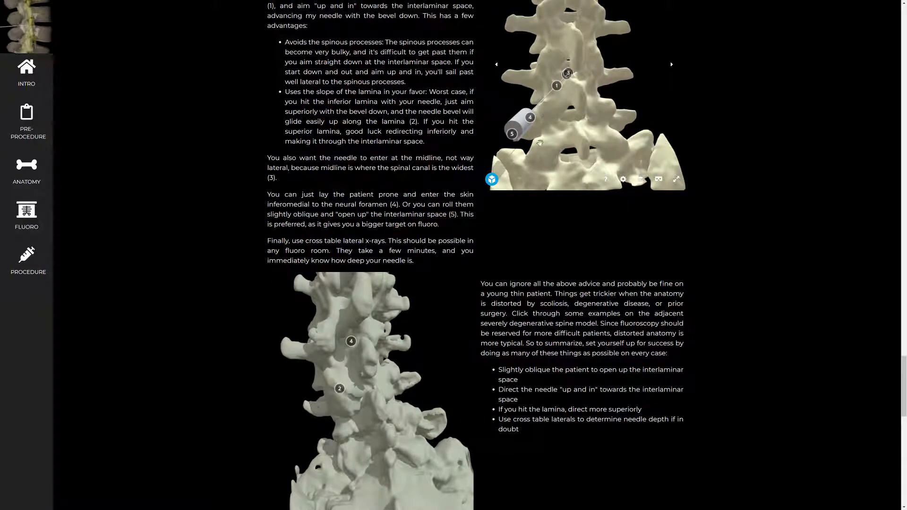
- Rotate the degenerative spine toward marker 4 (Good target), then to another angle showing marker 2
scroll("down", 3)
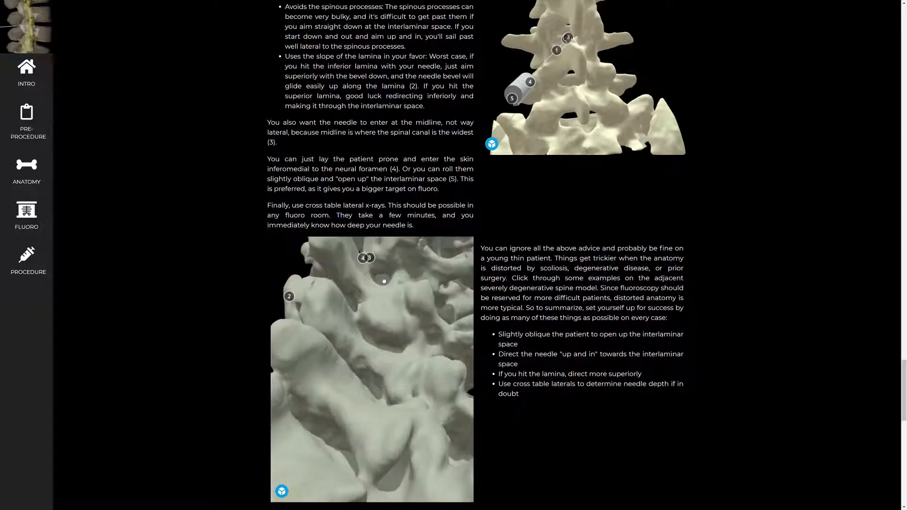
left_click_drag(384, 281, 389, 309)
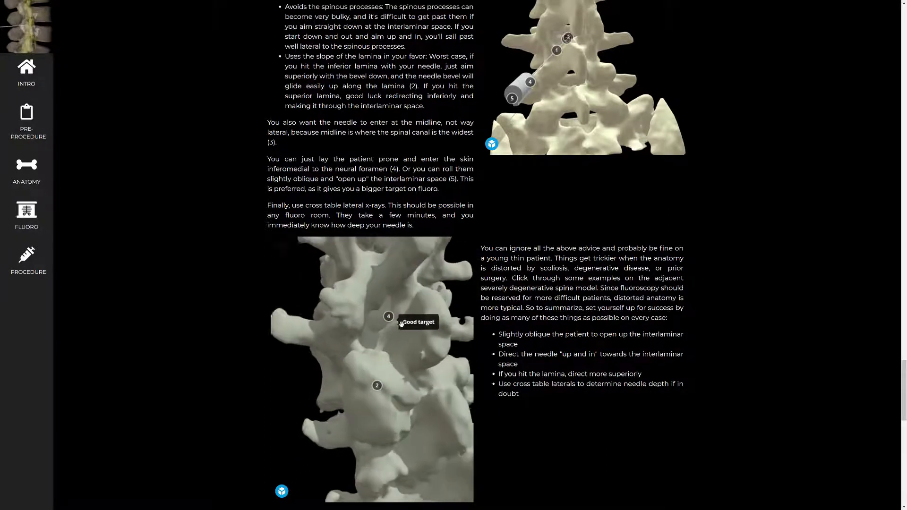
scroll("down", 3)
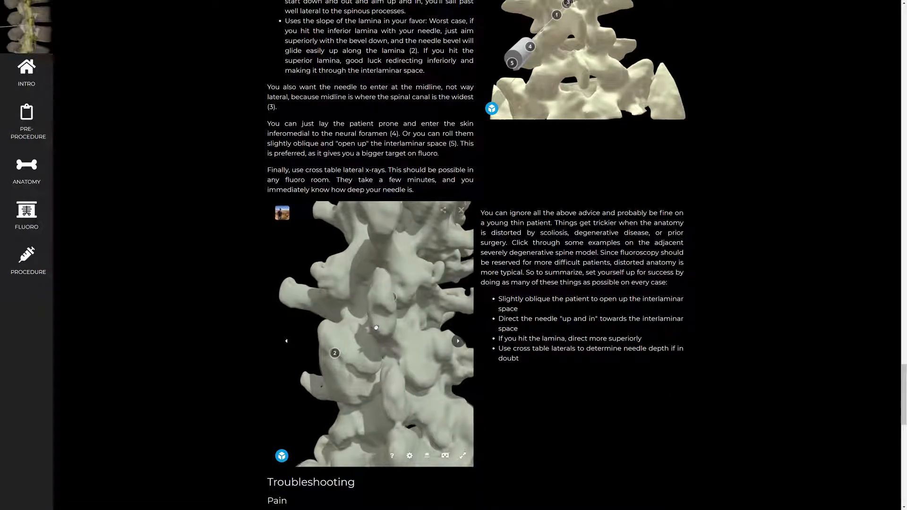
left_click_drag(375, 327, 387, 316)
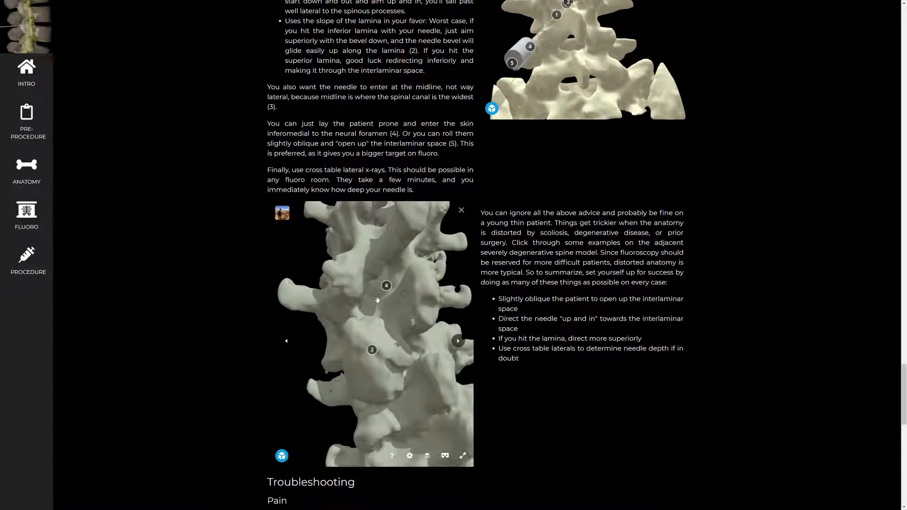
mouse_move(377, 301)
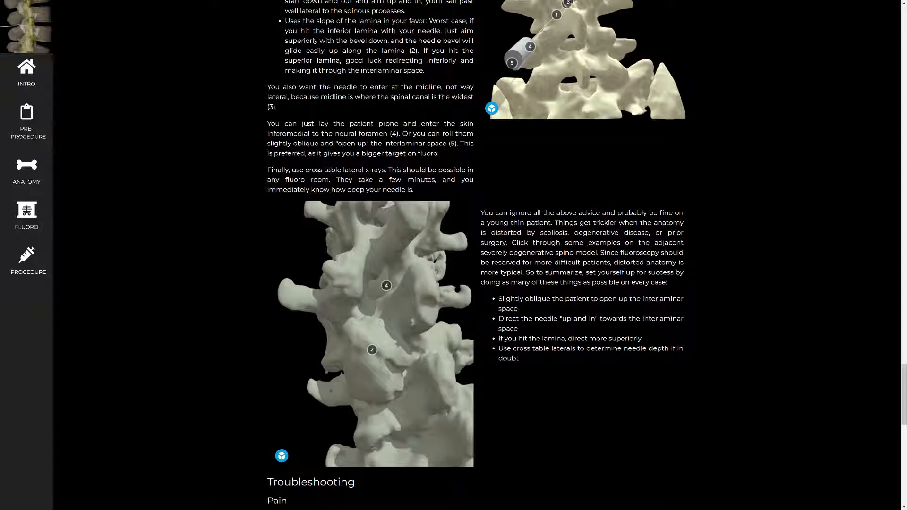
mouse_move(344, 149)
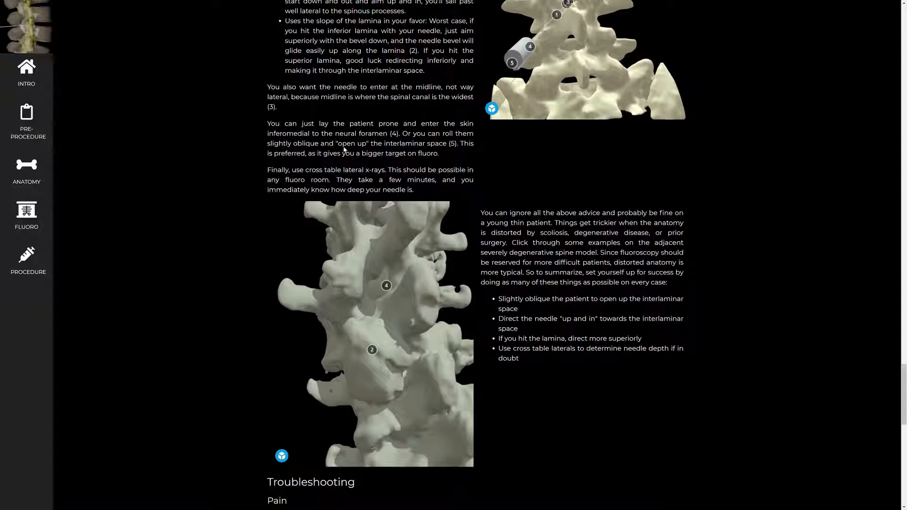